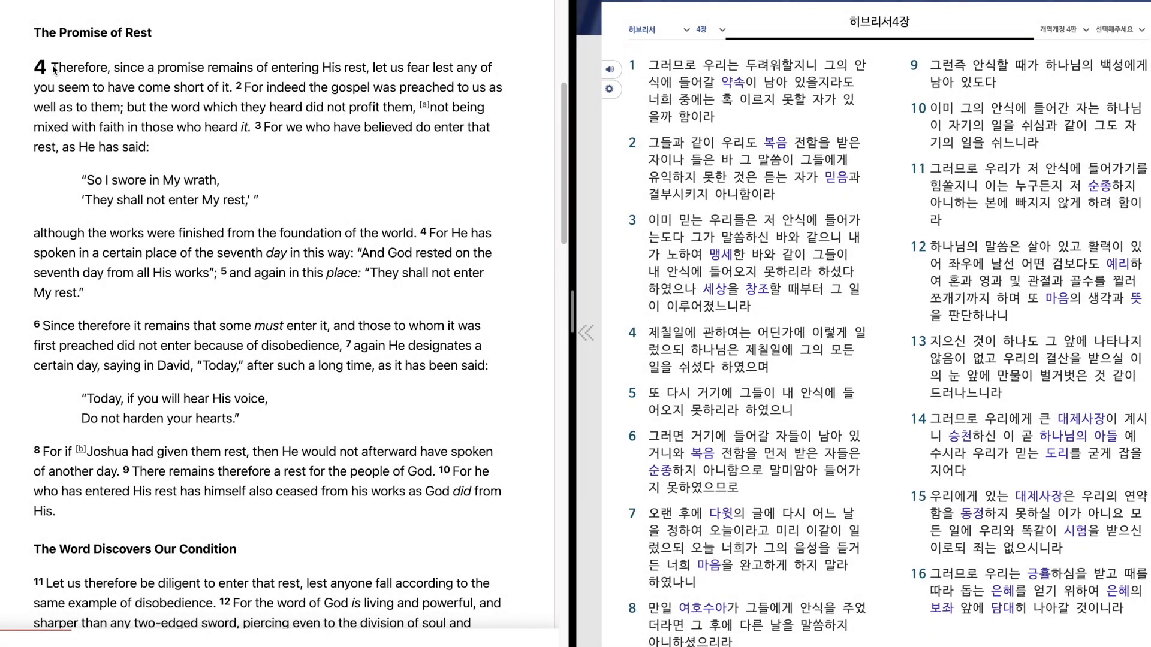
Highlight verse 1 of Hebrews 4 from its opening word and extend the selection into verse 2 while reading
double_click(72, 71)
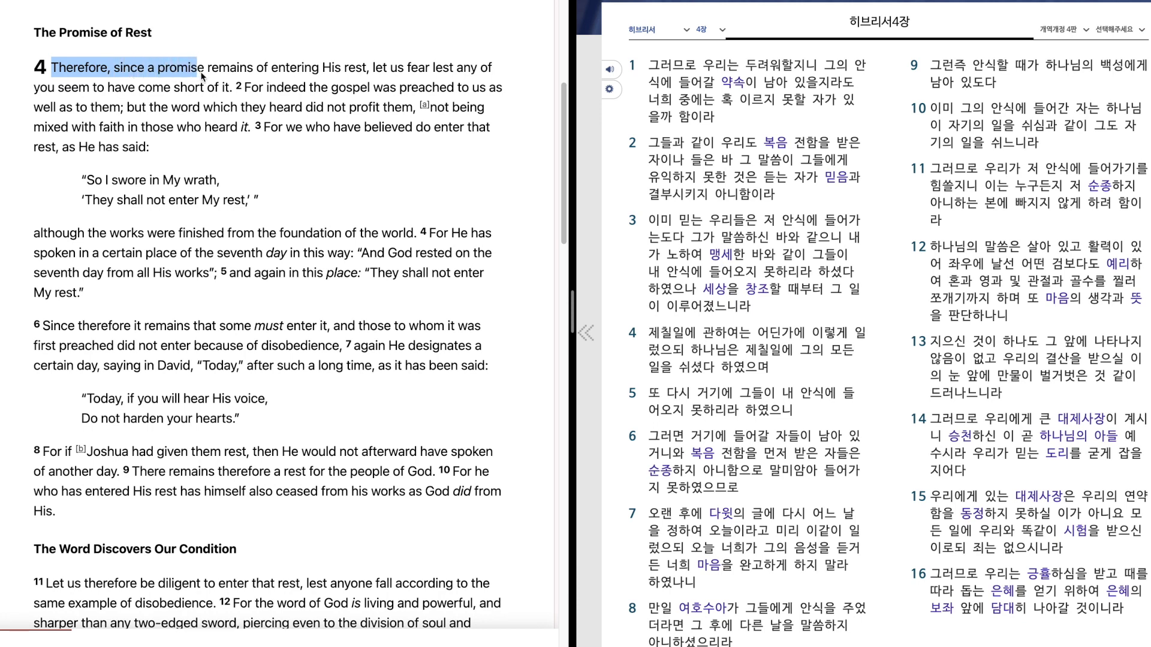
drag(204, 68, 301, 67)
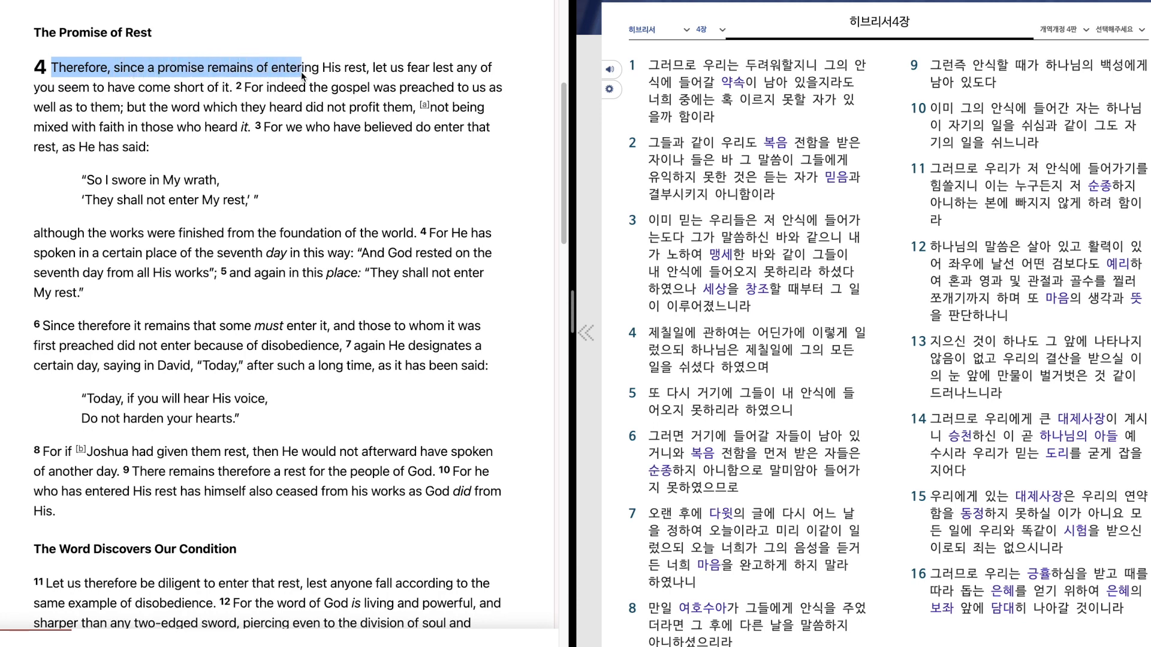
drag(301, 67, 426, 67)
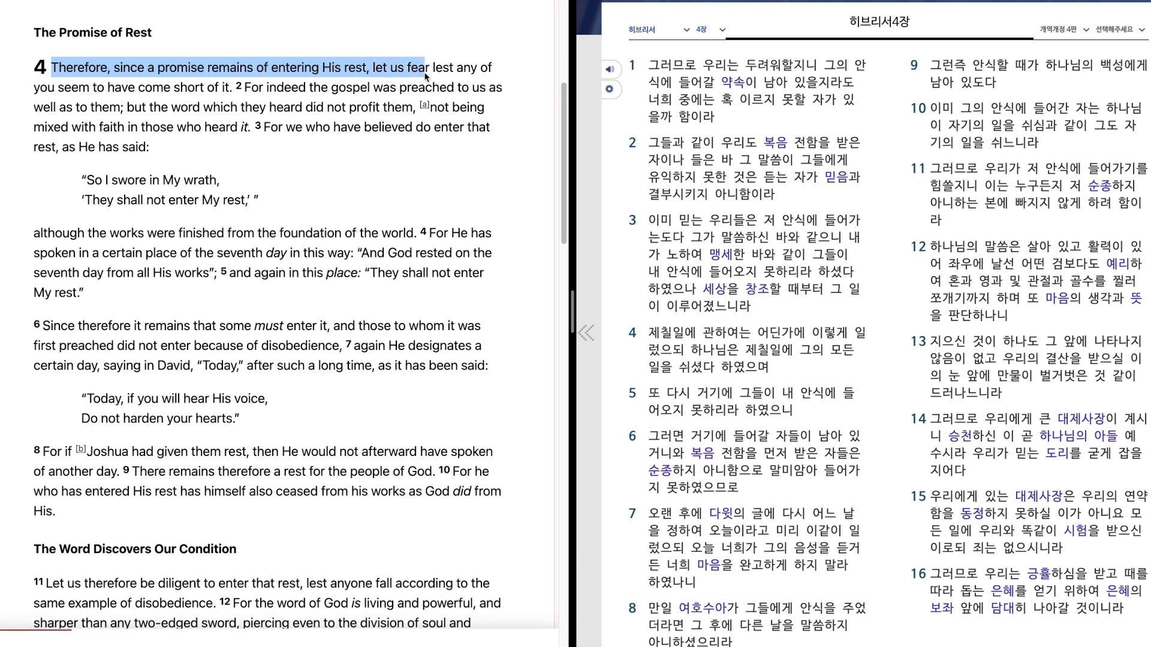
drag(422, 67, 498, 86)
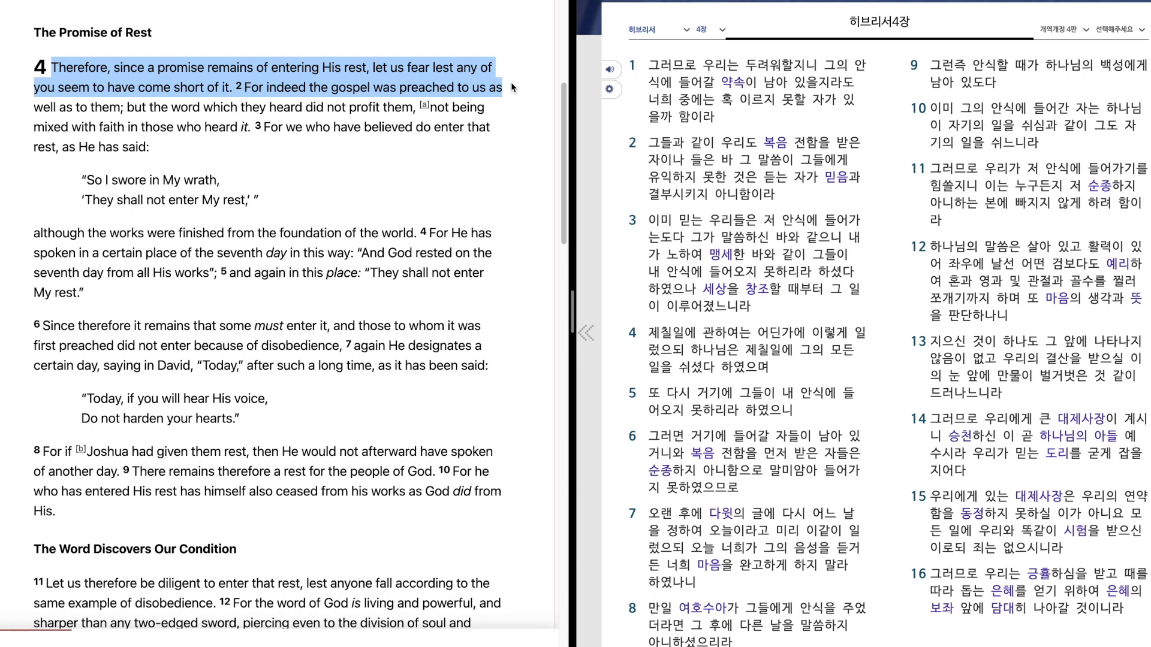
drag(503, 87, 484, 107)
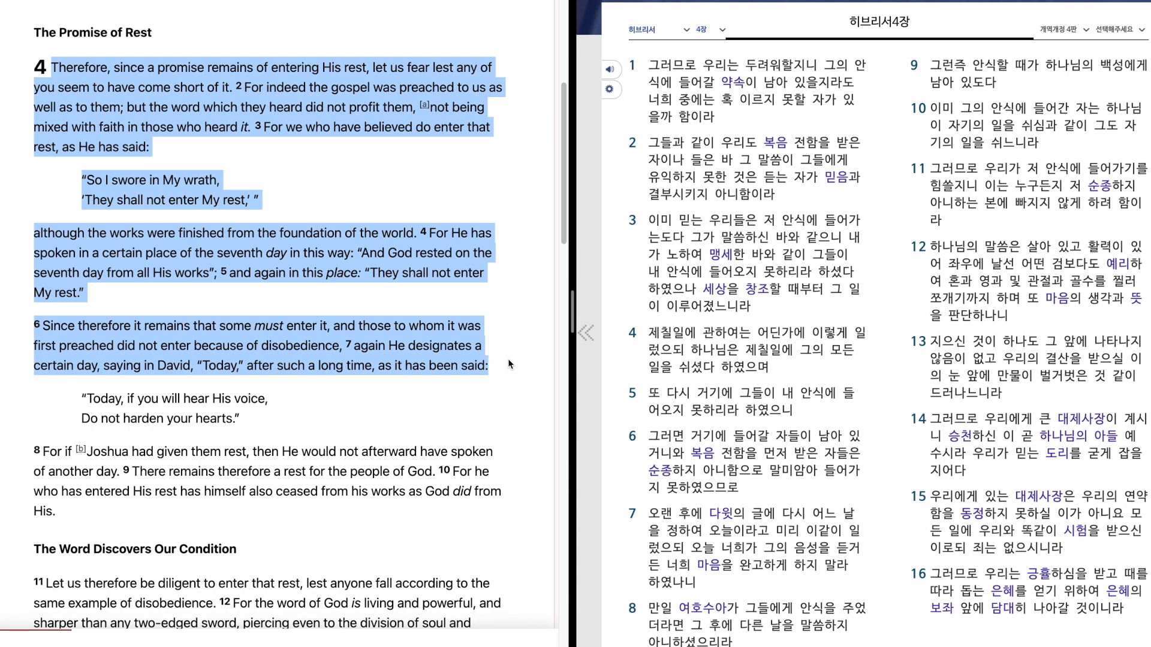
mouse_move(507, 392)
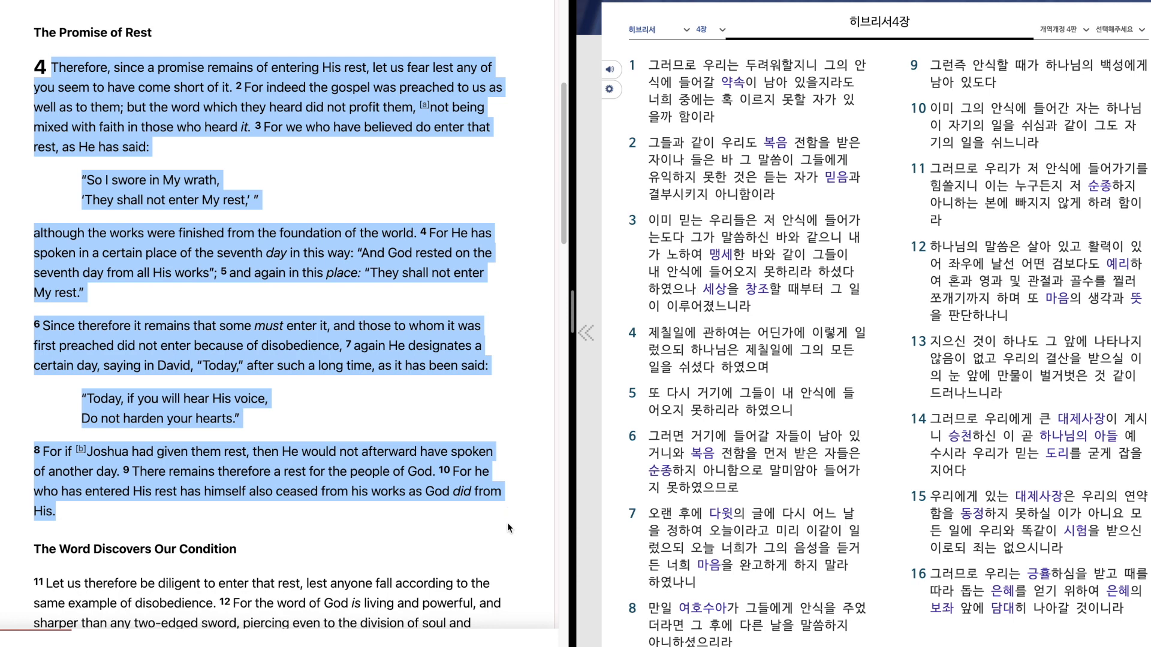
Highlight the opening words of verse 11 and extend the selection along it while reading
scroll(down, 3)
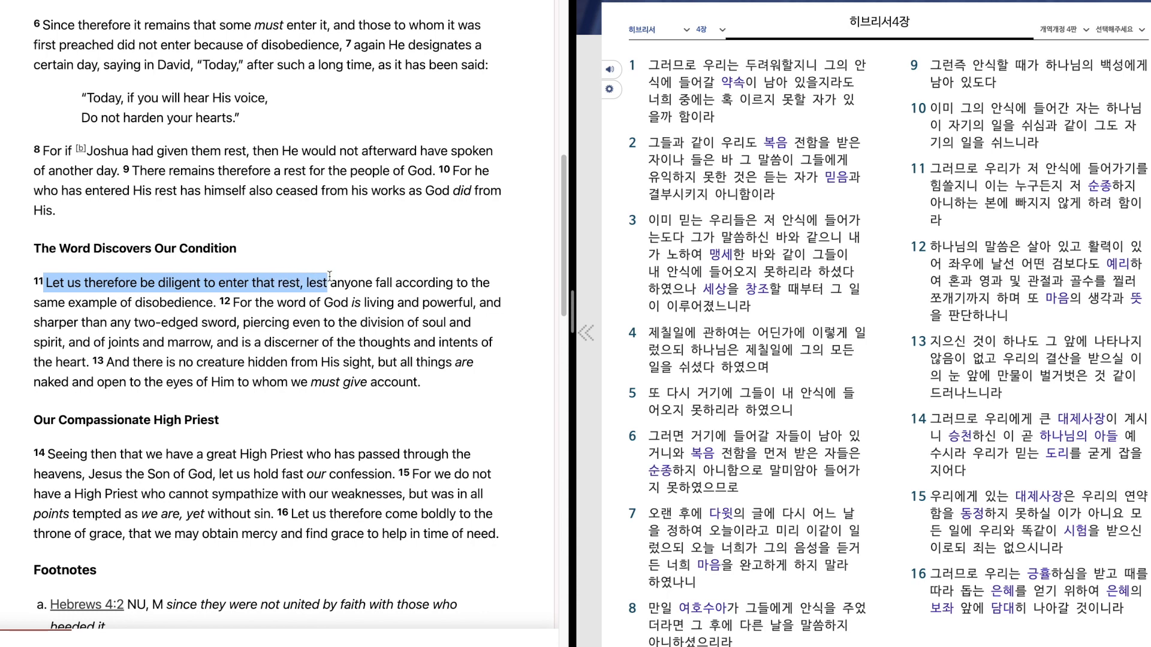
drag(329, 282, 489, 283)
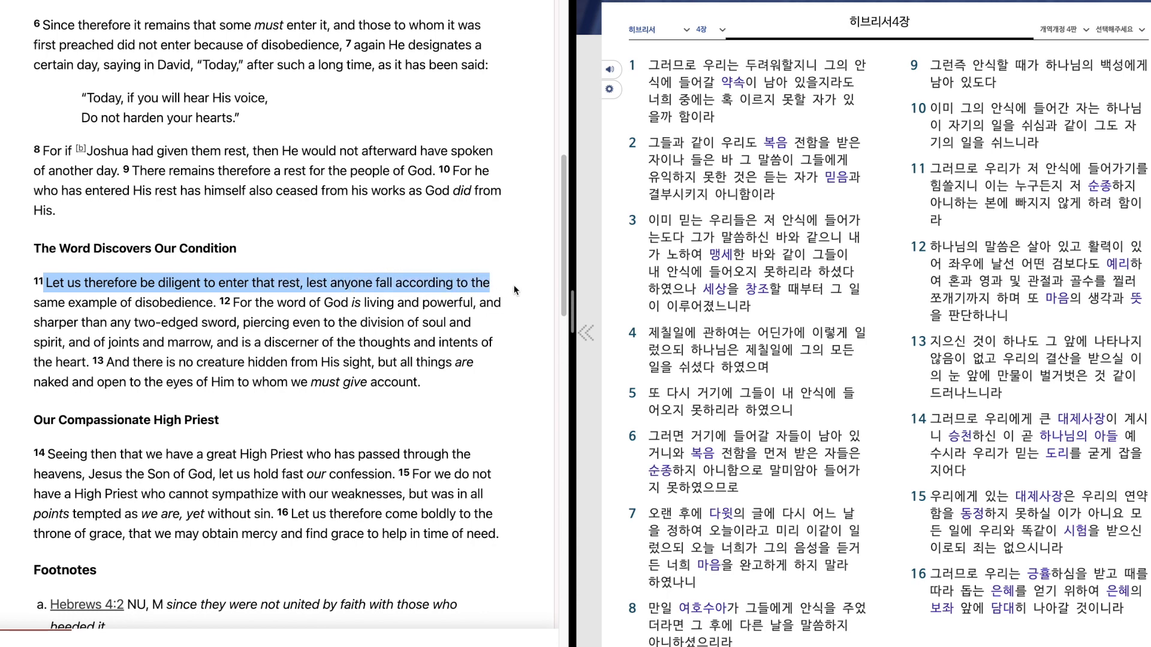
drag(514, 289, 531, 308)
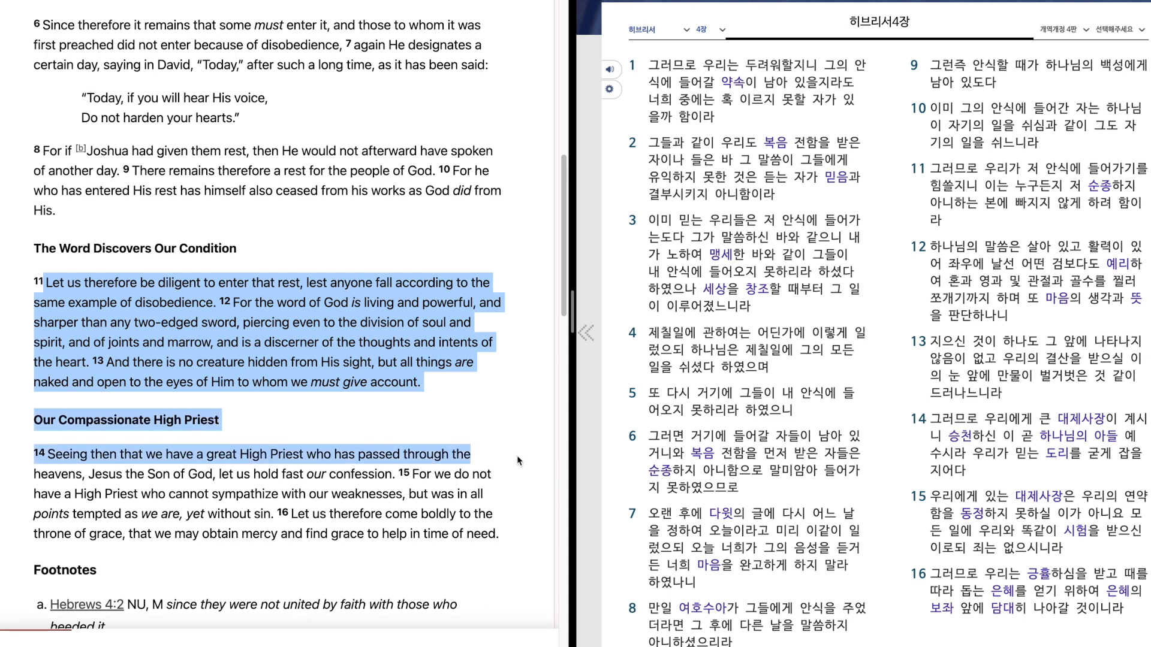
mouse_move(535, 458)
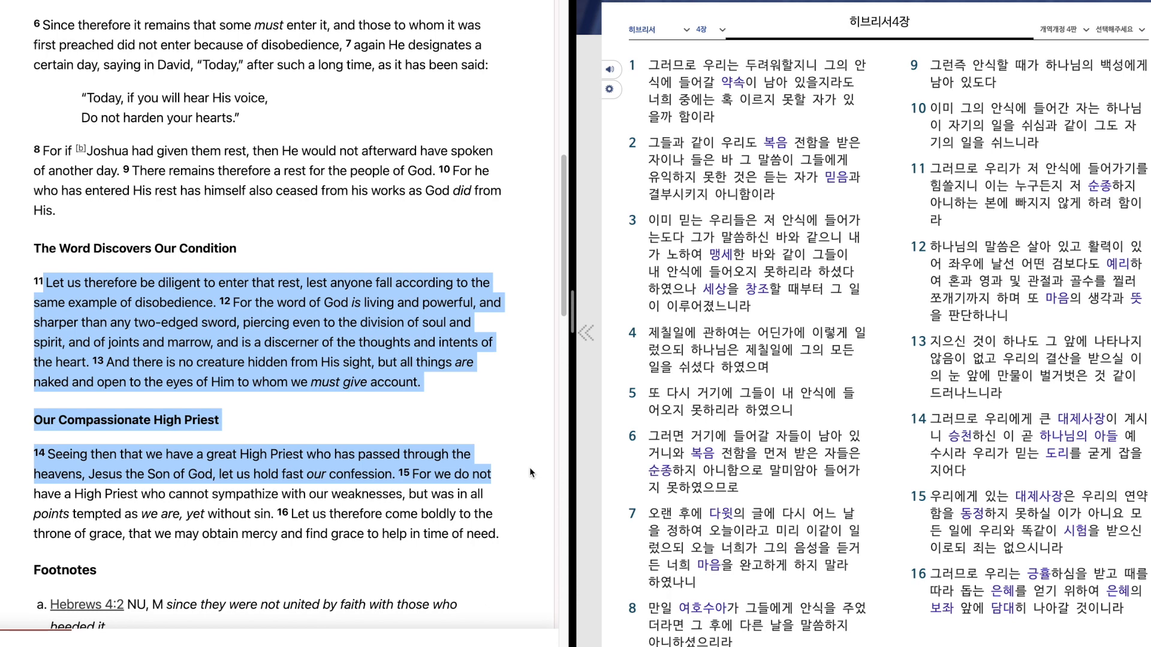
mouse_move(529, 491)
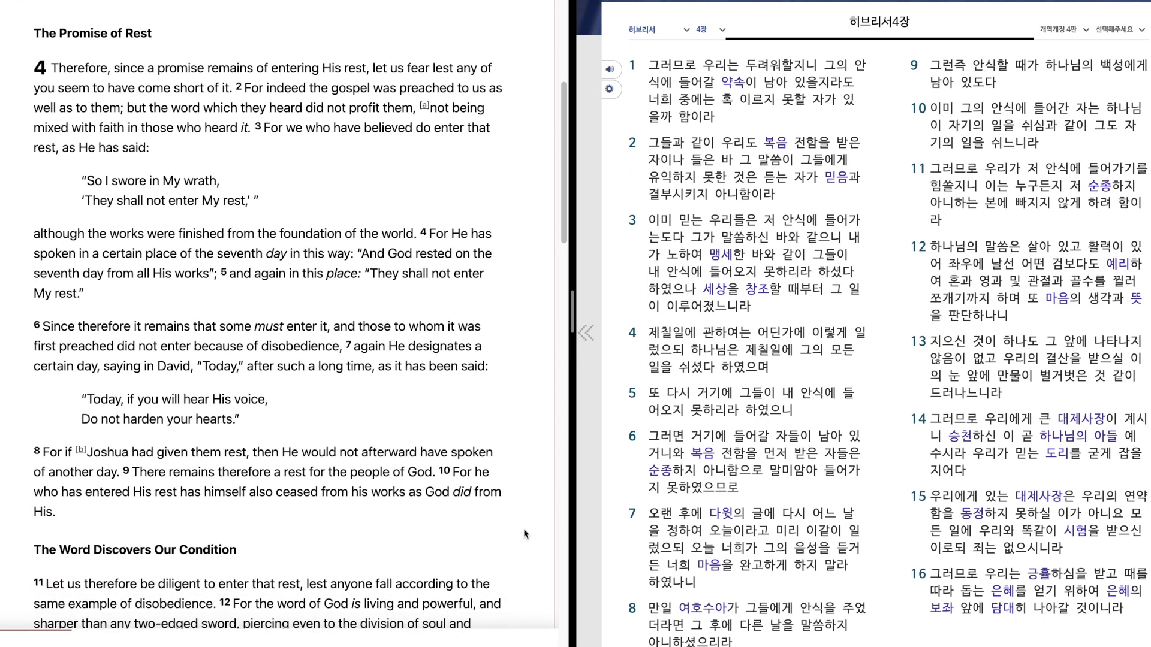
mouse_move(641, 154)
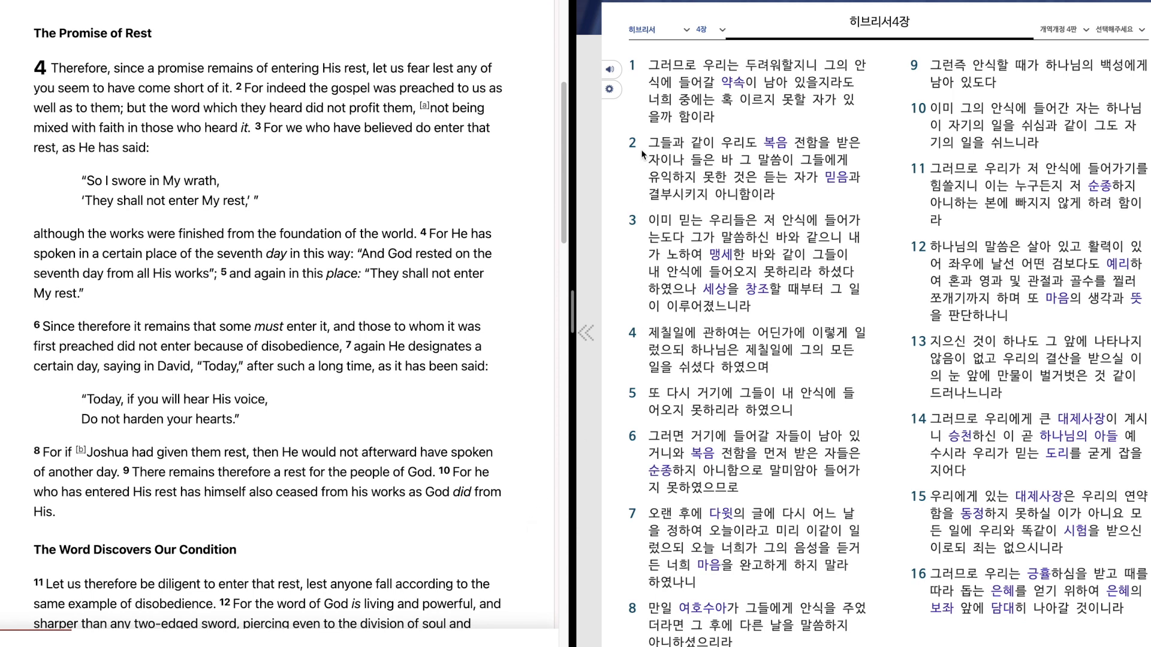
mouse_move(638, 108)
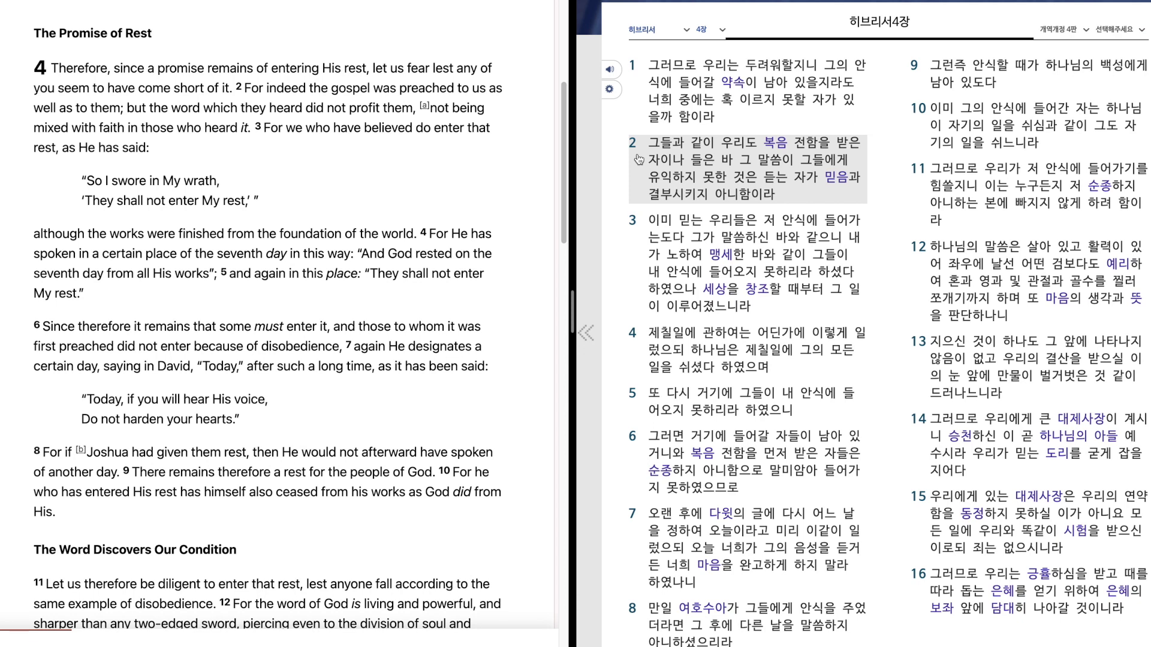
mouse_move(638, 175)
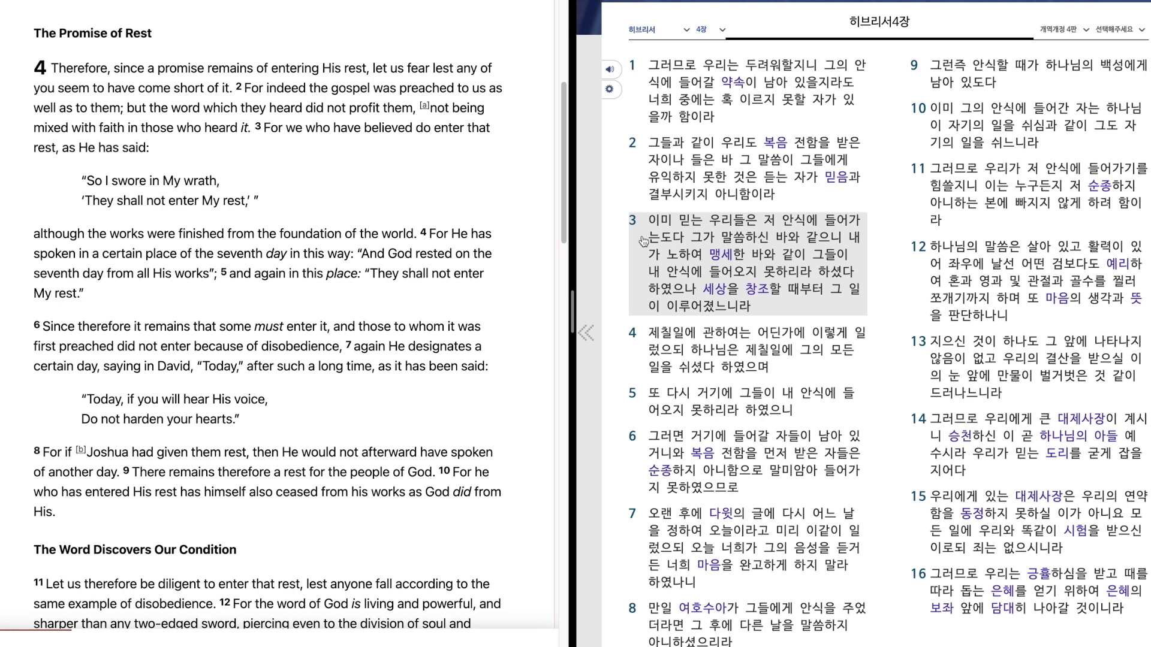
mouse_move(641, 264)
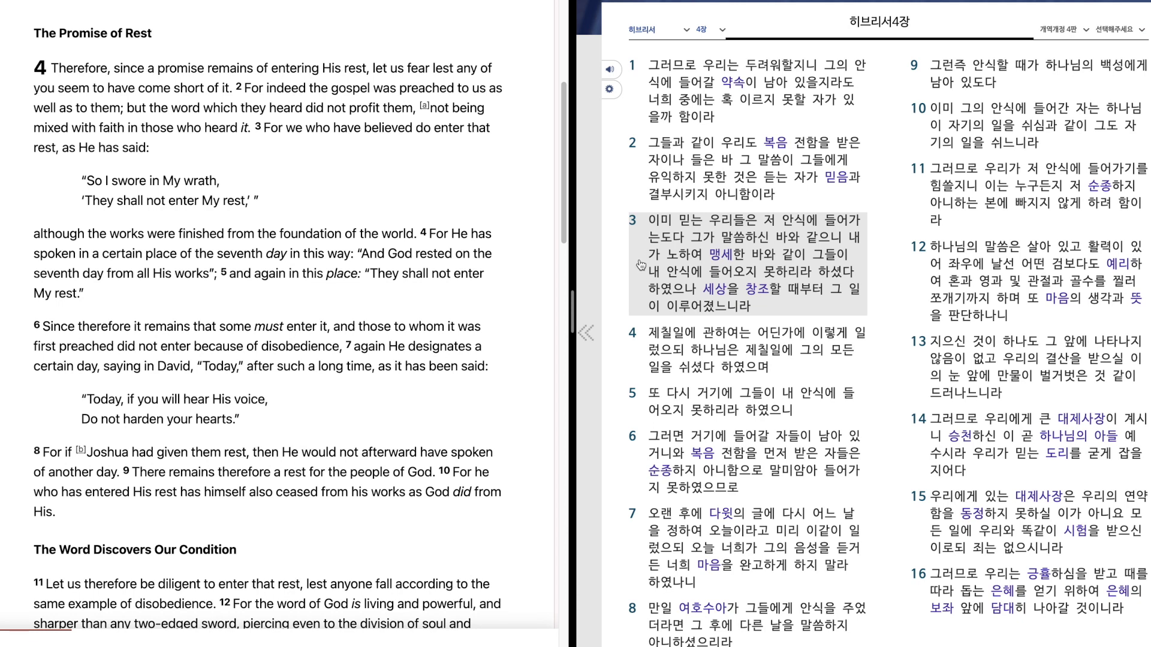
mouse_move(638, 288)
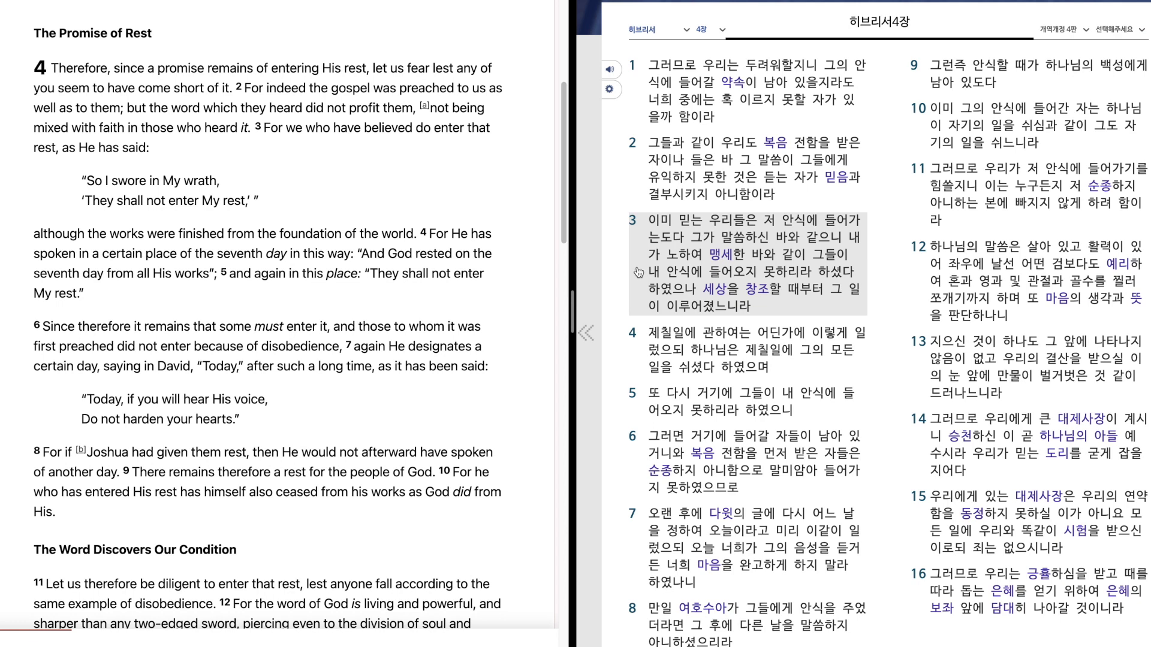
mouse_move(638, 307)
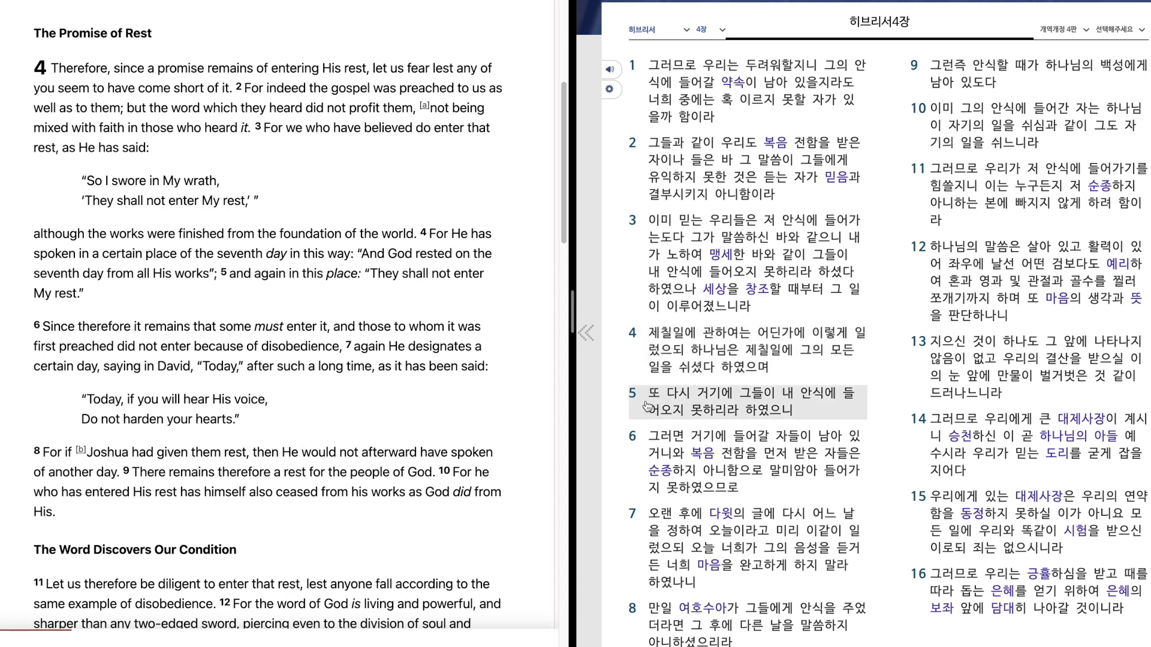
mouse_move(641, 410)
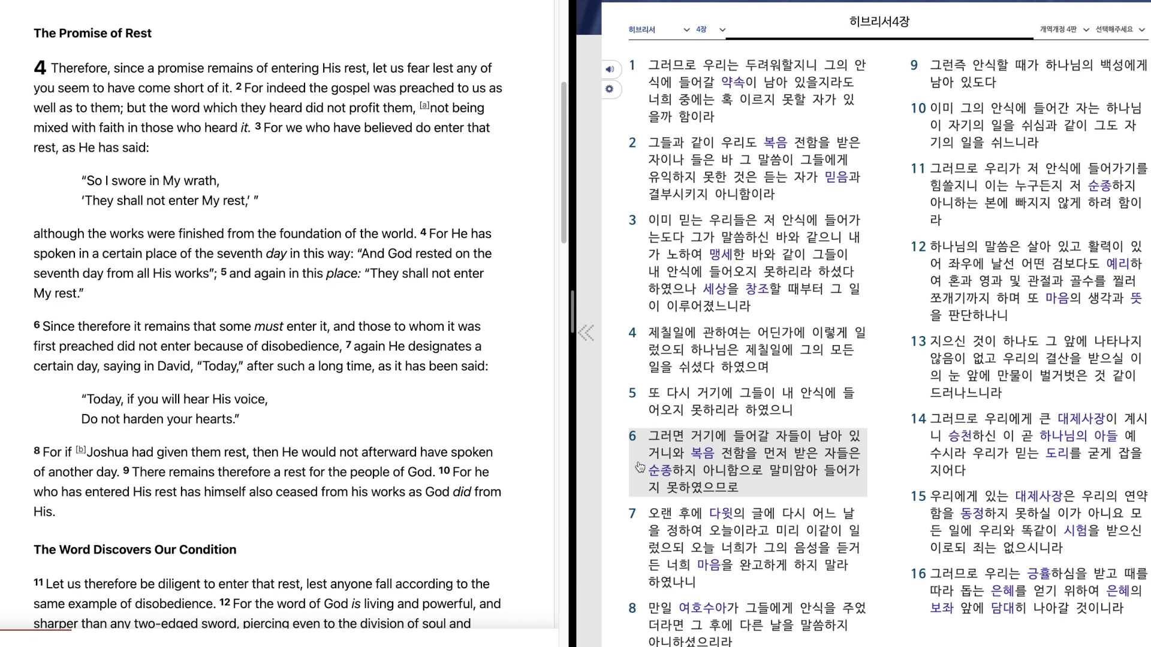
mouse_move(637, 506)
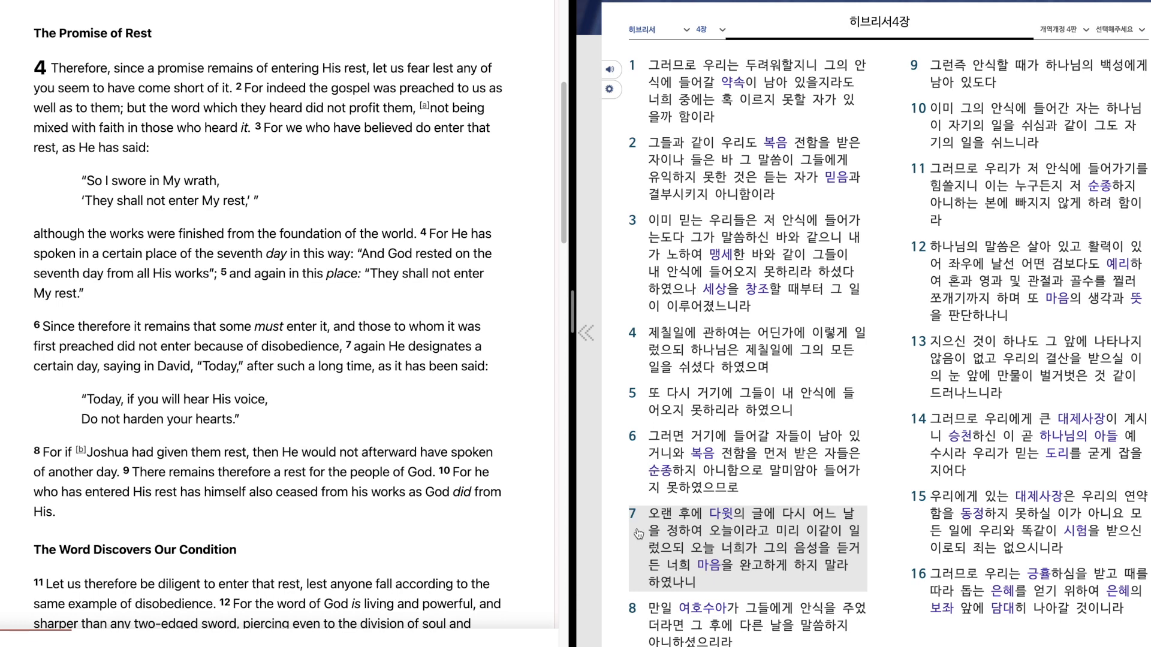
Shade the next Korean verse of 히브리서 4장 as it is read aloud
click(648, 626)
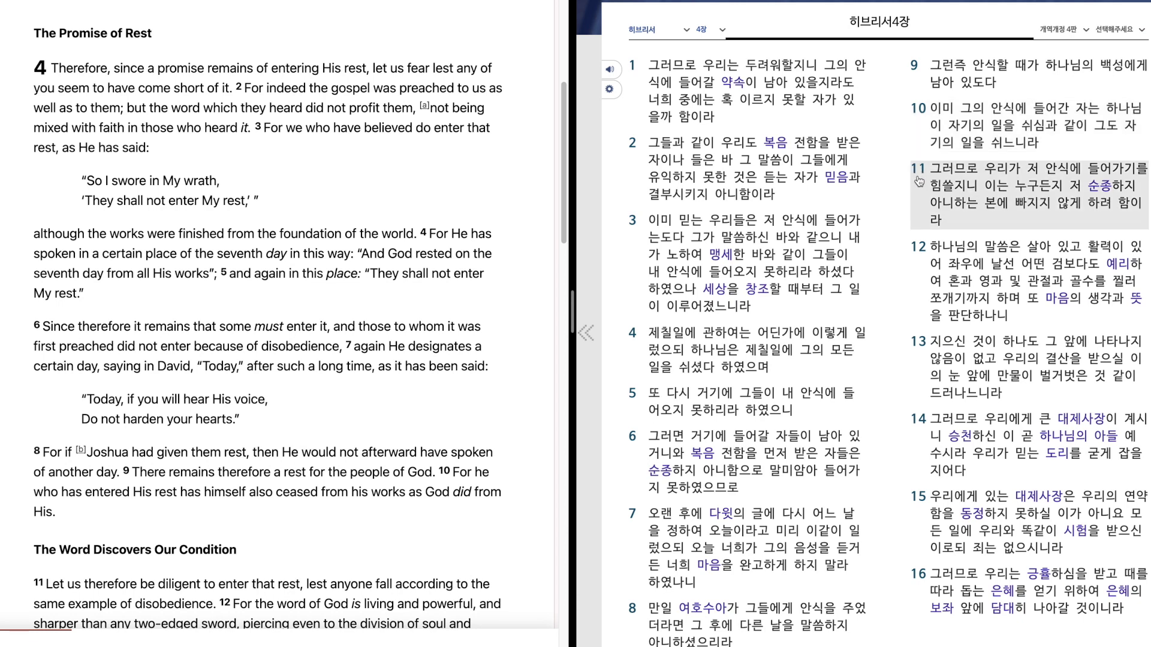
mouse_move(918, 191)
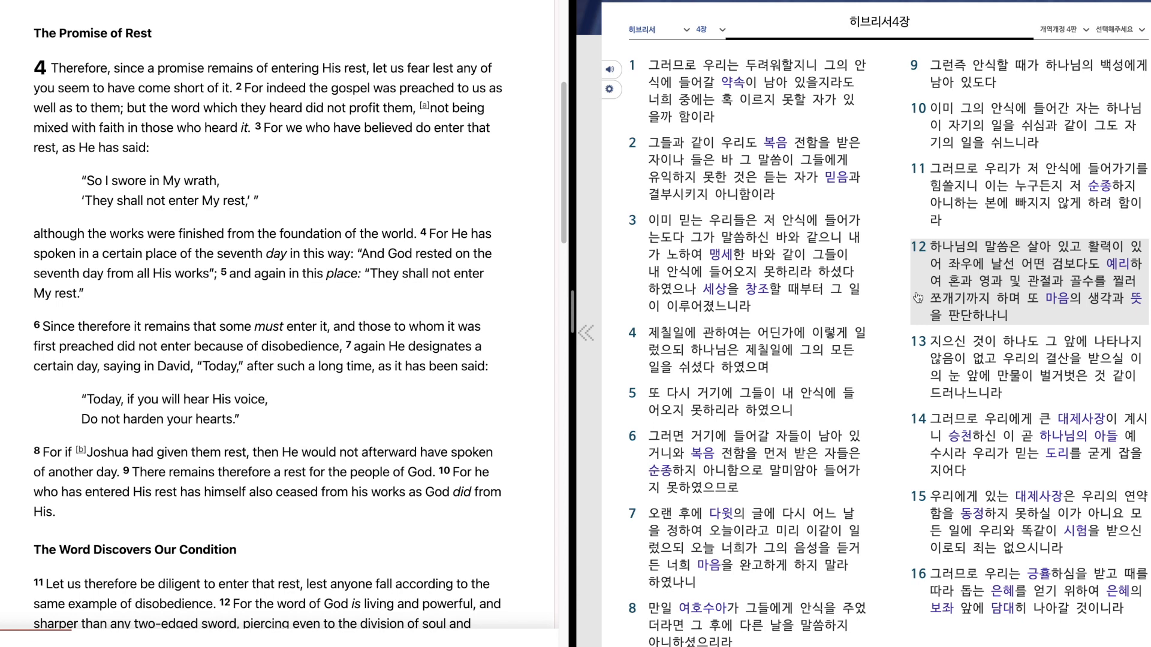
mouse_move(904, 333)
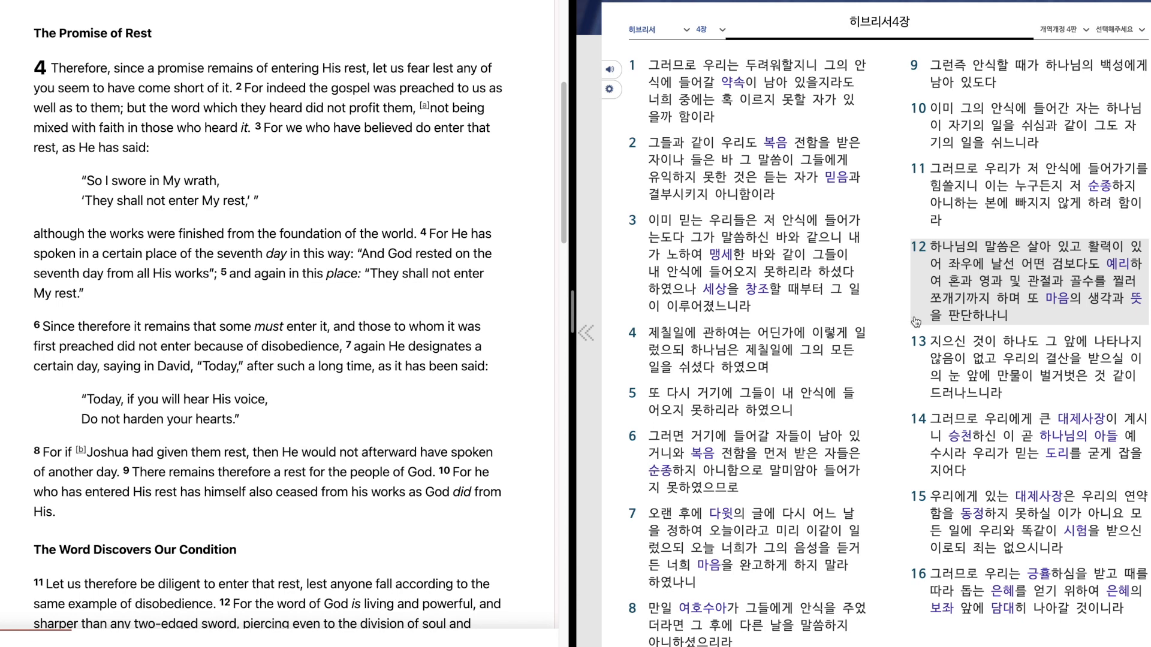